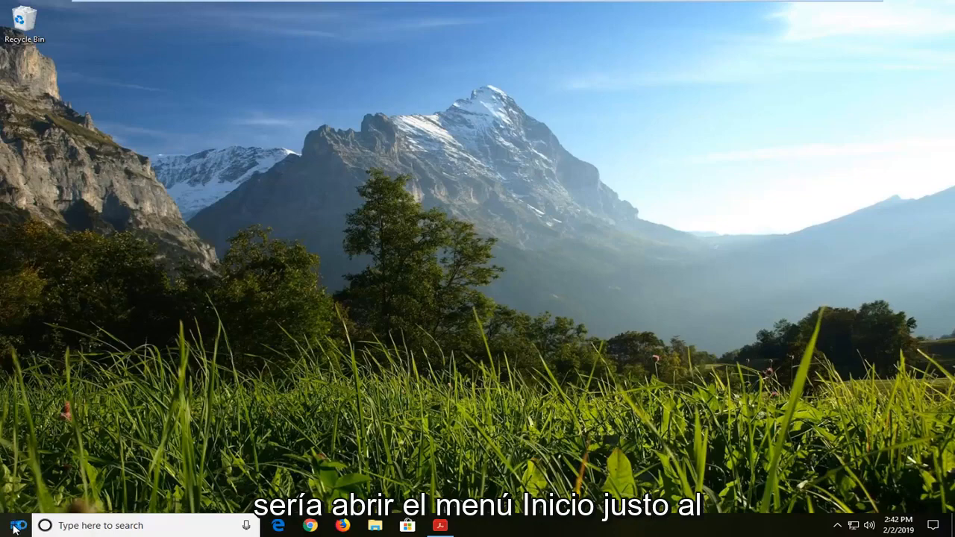
Step: Search Start for 'game bar' and open the Game bar settings result
left_click(12, 525)
type("game bar")
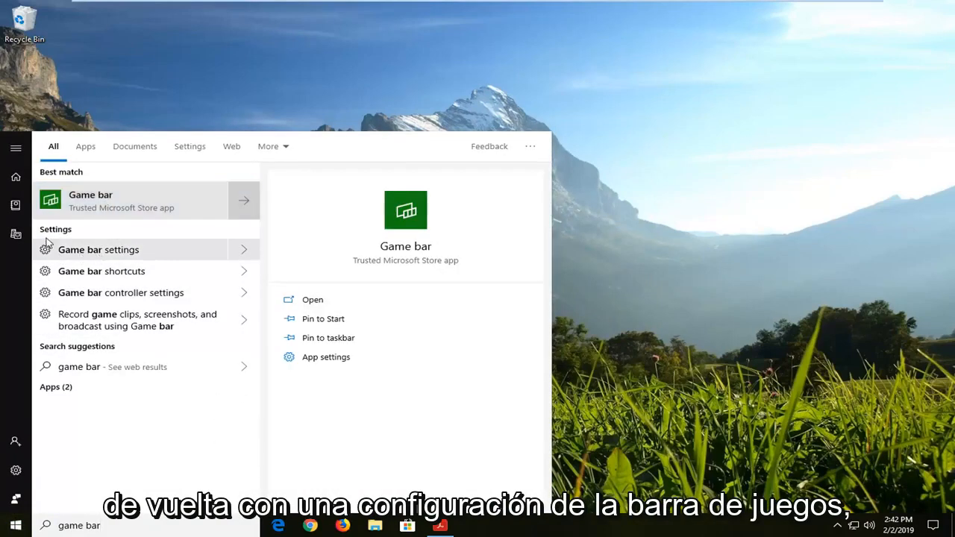
left_click(99, 250)
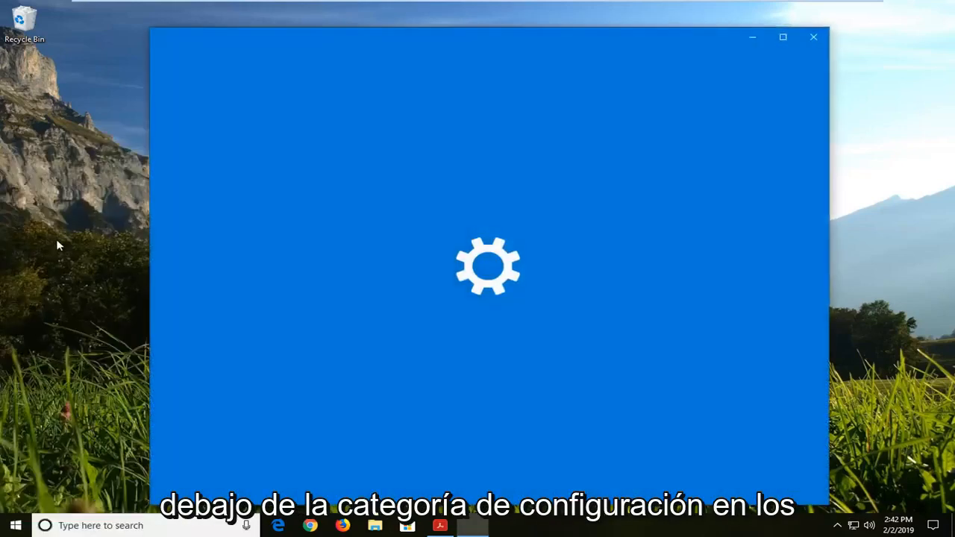
mouse_move(44, 487)
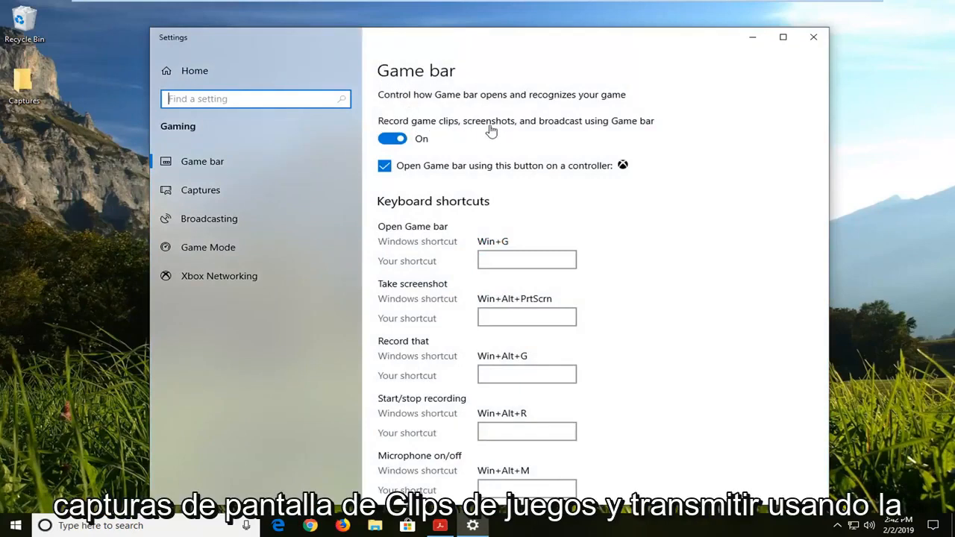
mouse_move(570, 125)
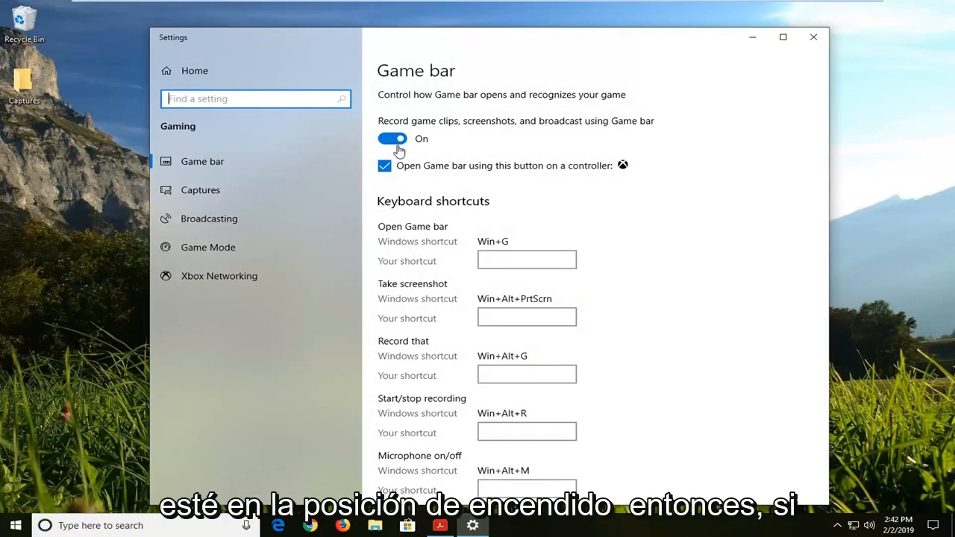
Step: Switch 'Record game clips, screenshots, and broadcast using Game bar' off and back On
left_click(392, 138)
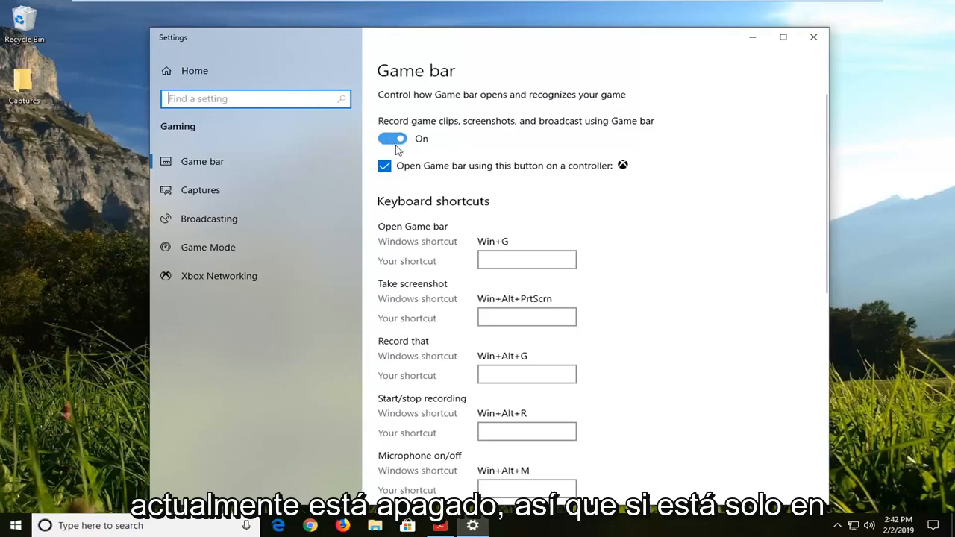
left_click(391, 137)
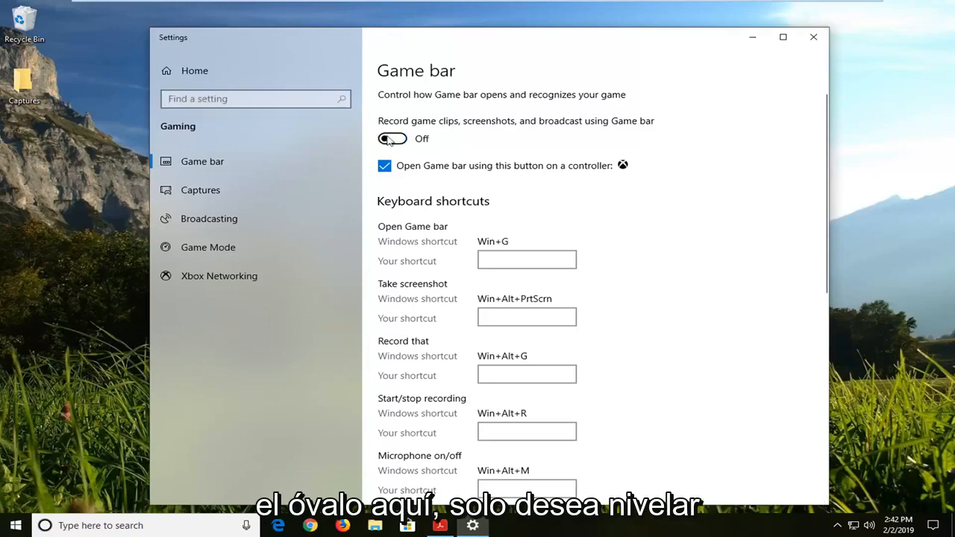
left_click(392, 138)
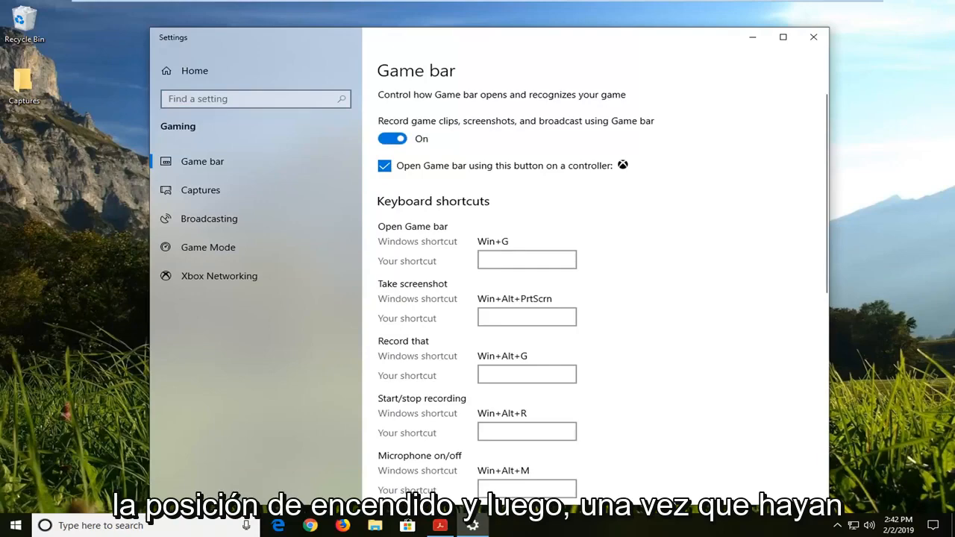
mouse_move(733, 113)
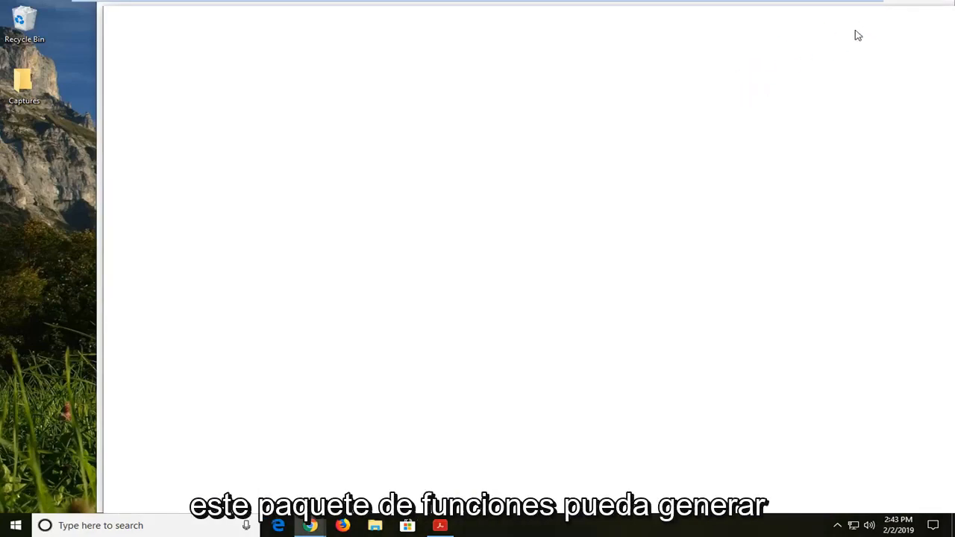
mouse_move(874, 22)
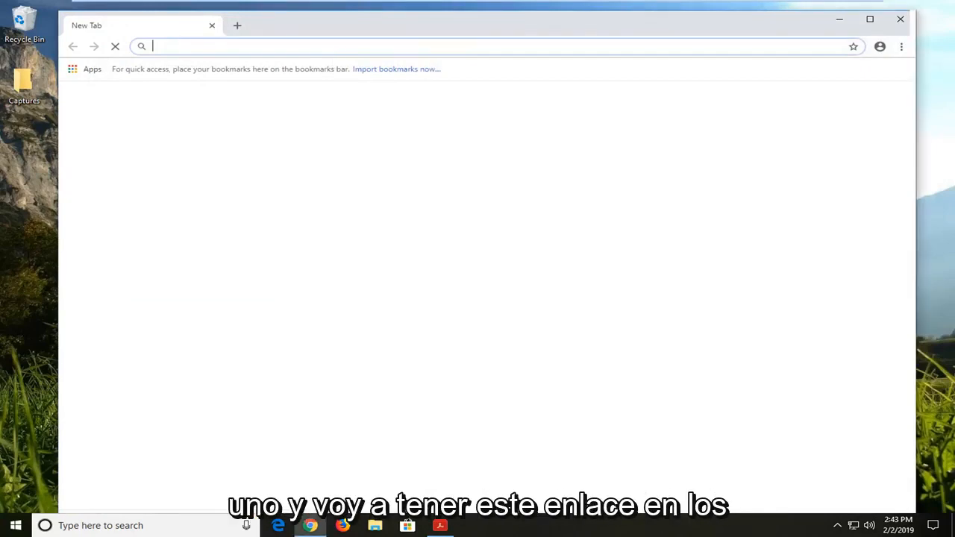
Step: Load microsoft.com/en-us/download/details.aspx?id=48231, the Media Feature Pack page, in Chrome
type("https://www.microsoft.com/en-us/download/details.aspx?id=48231")
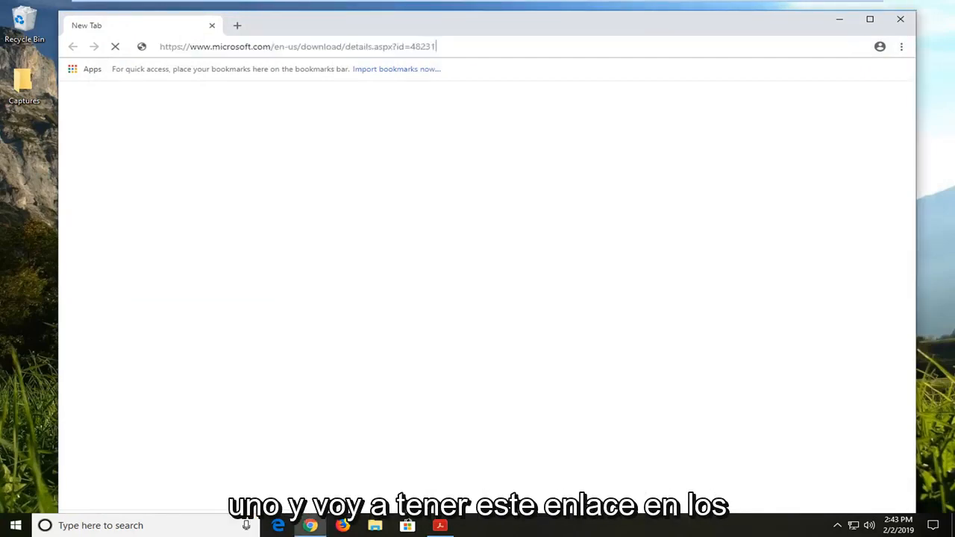
left_click(298, 46)
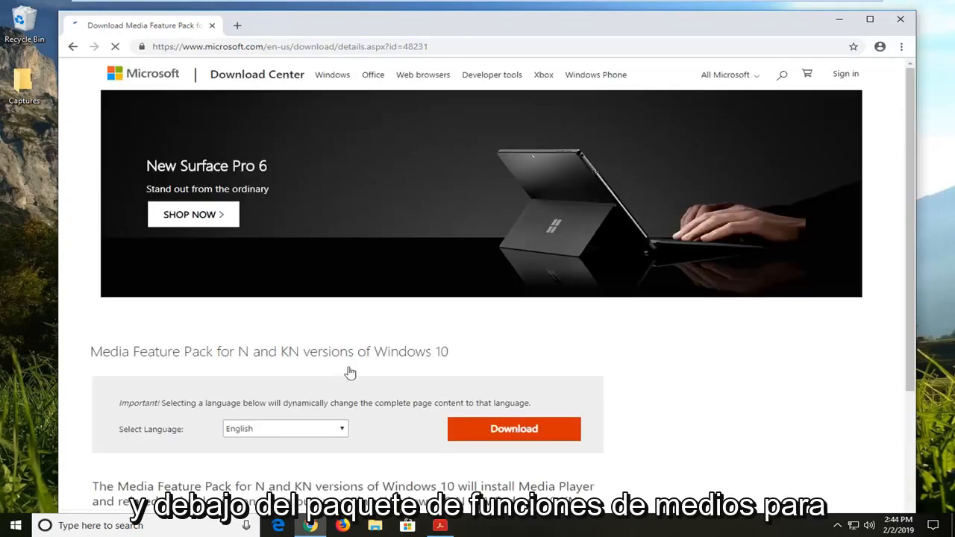
Step: Start the Media Feature Pack download to reach the list of package files
scroll("down", 3)
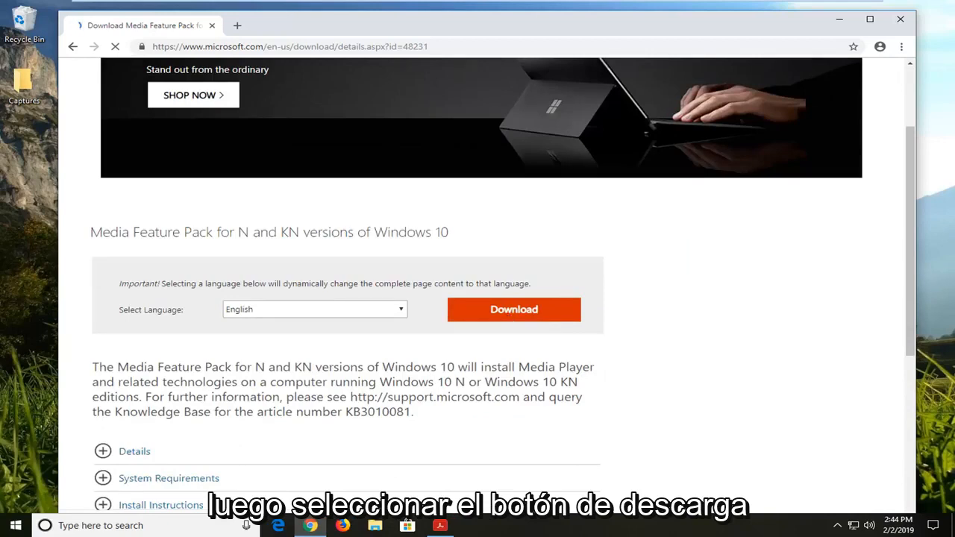
left_click(514, 308)
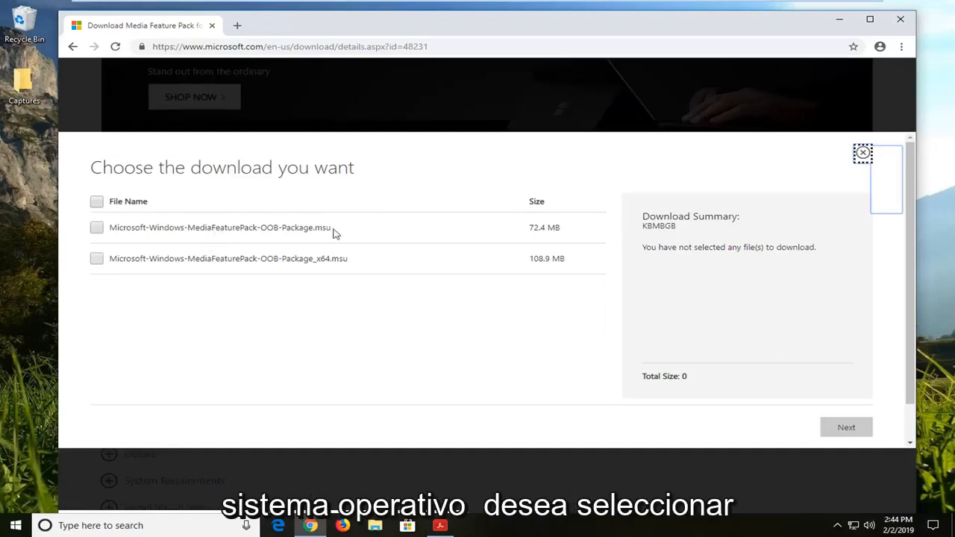
Step: Choose the 72.4 MB Microsoft-Windows-MediaFeaturePack-OOB-Package.msu and proceed with Next to start its download
double_click(301, 227)
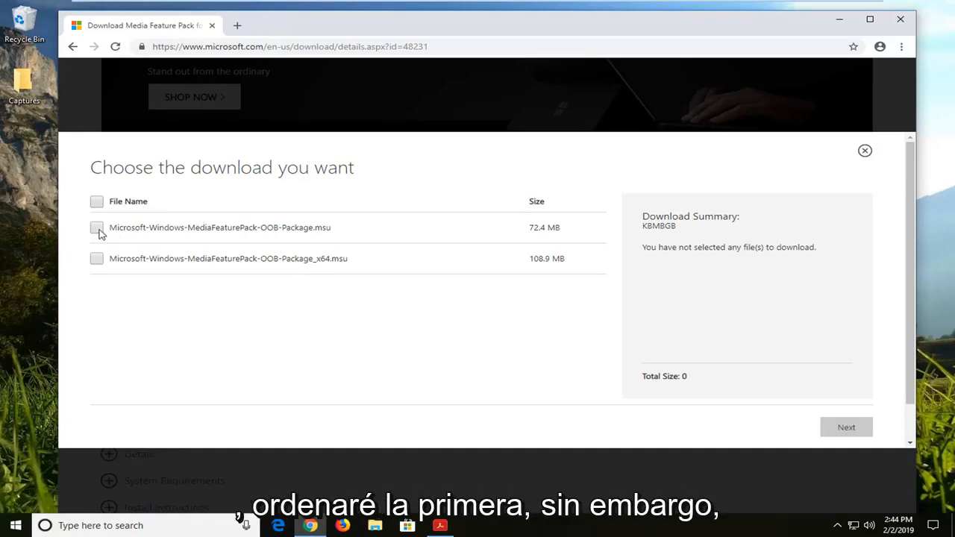
left_click(96, 227)
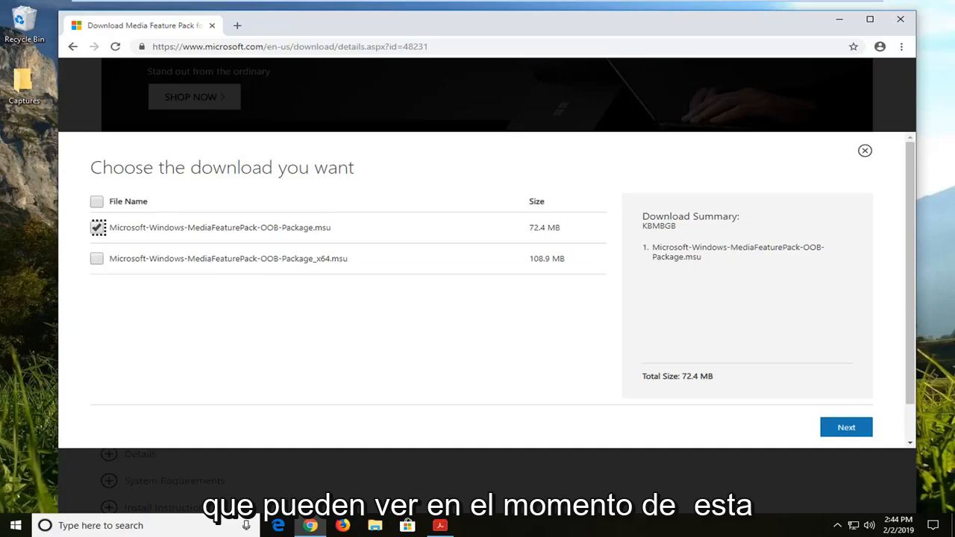
mouse_move(454, 272)
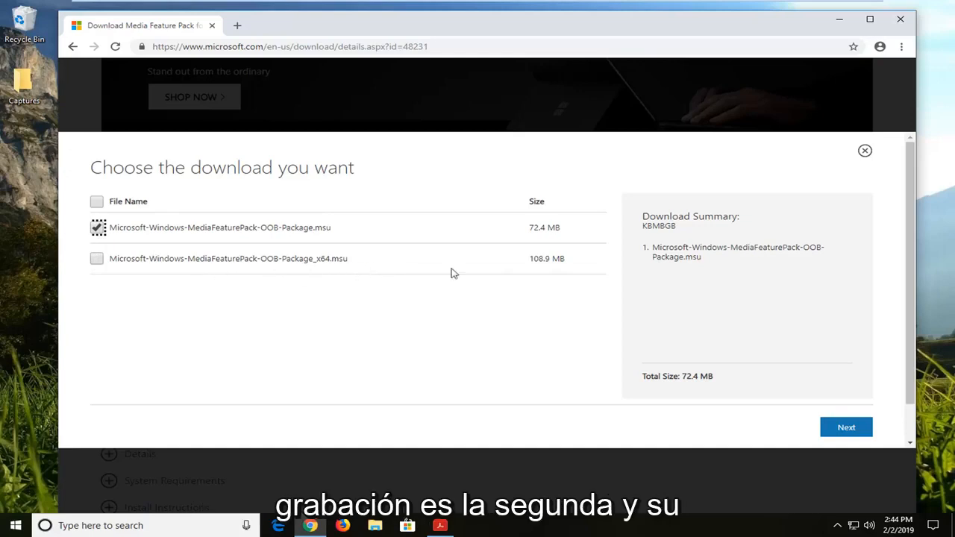
mouse_move(358, 346)
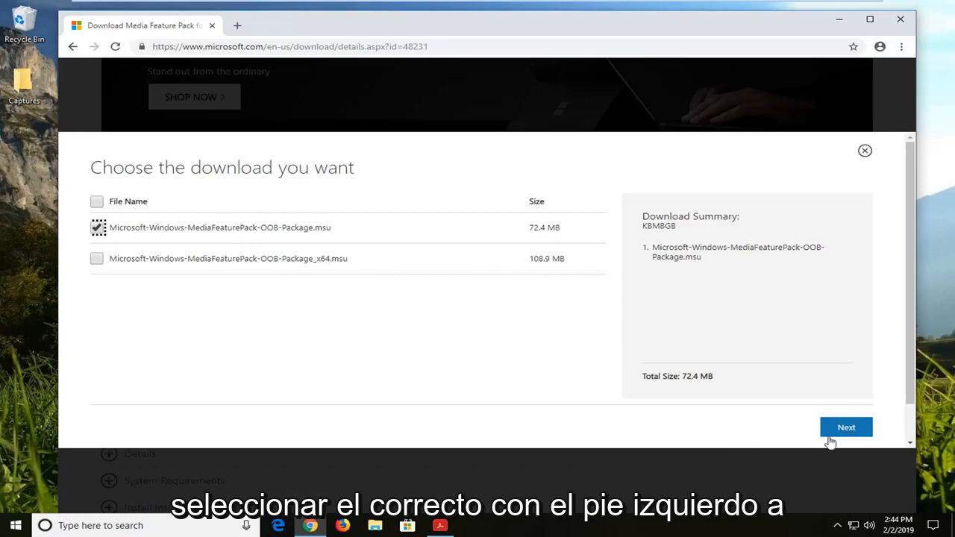
left_click(846, 426)
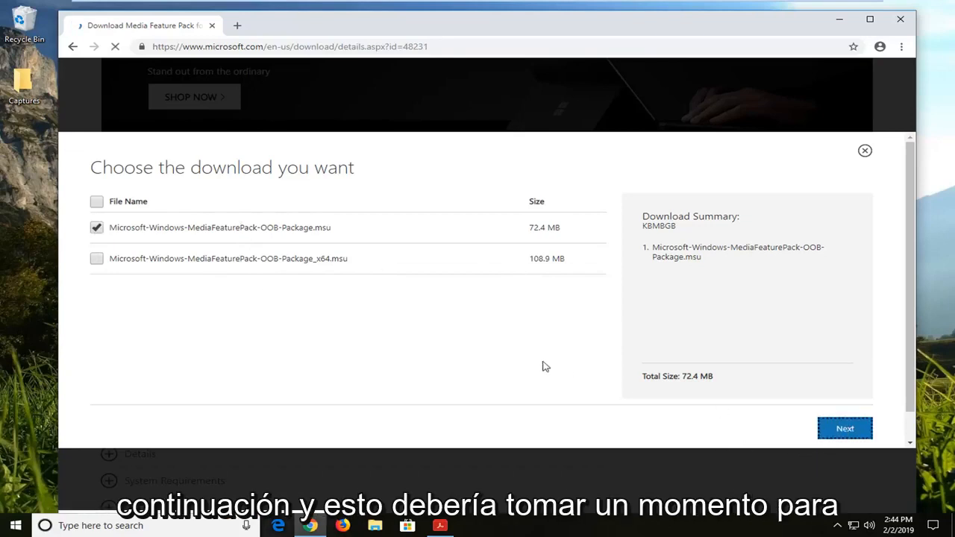
left_click(845, 429)
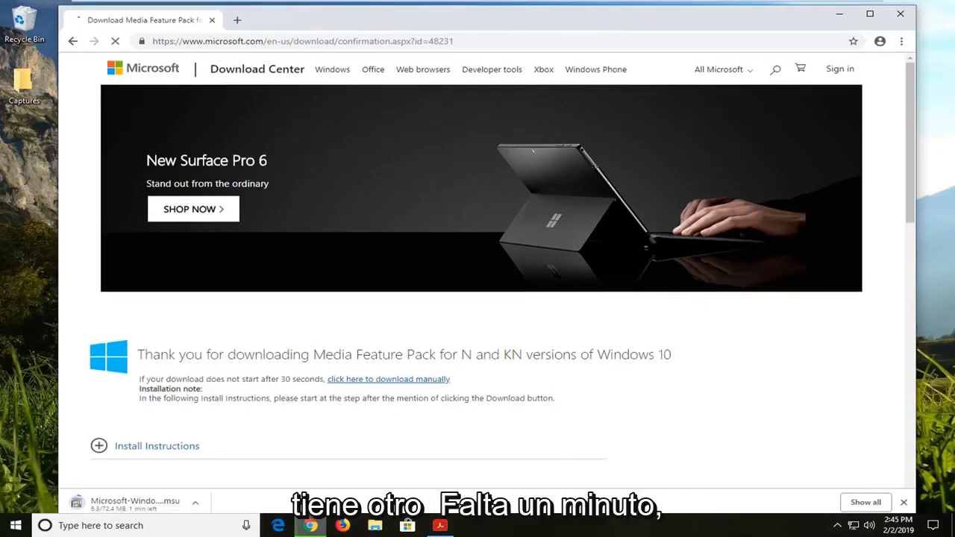
mouse_move(356, 421)
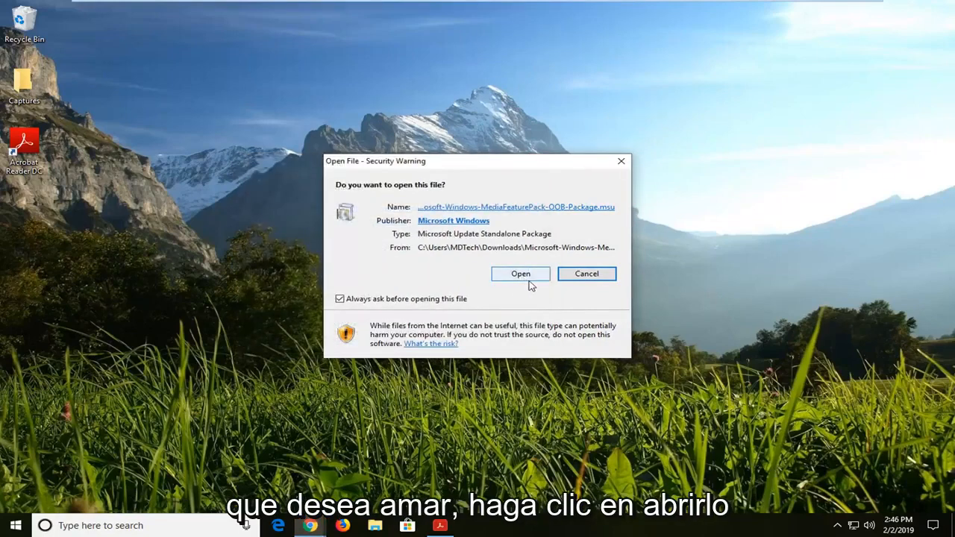
Step: Approve opening the downloaded package in the Open File - Security Warning dialog
left_click(519, 273)
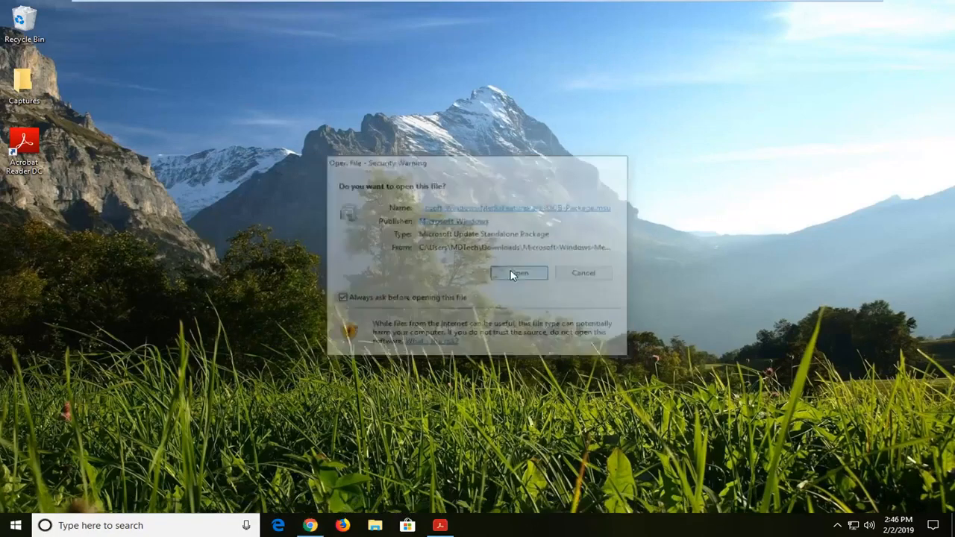
left_click(518, 271)
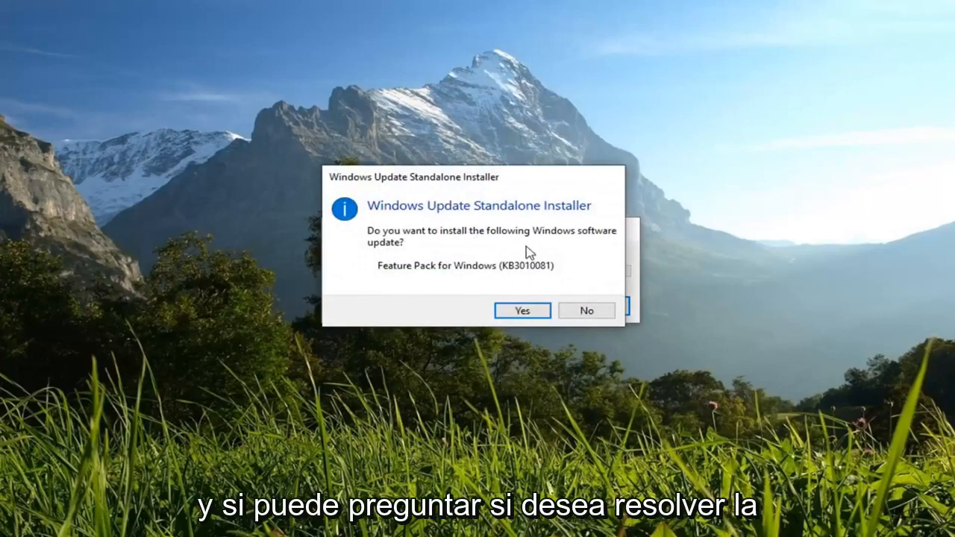
Step: Confirm with Yes to install Feature Pack for Windows (KB3010081)
left_click(522, 310)
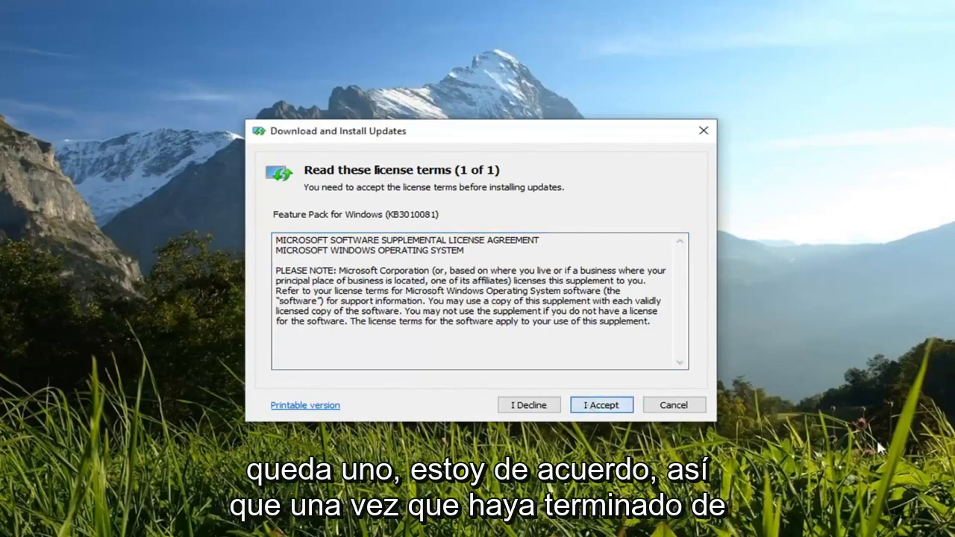
Step: Accept the KB3010081 license terms with I Accept, closing the installer
left_click(602, 404)
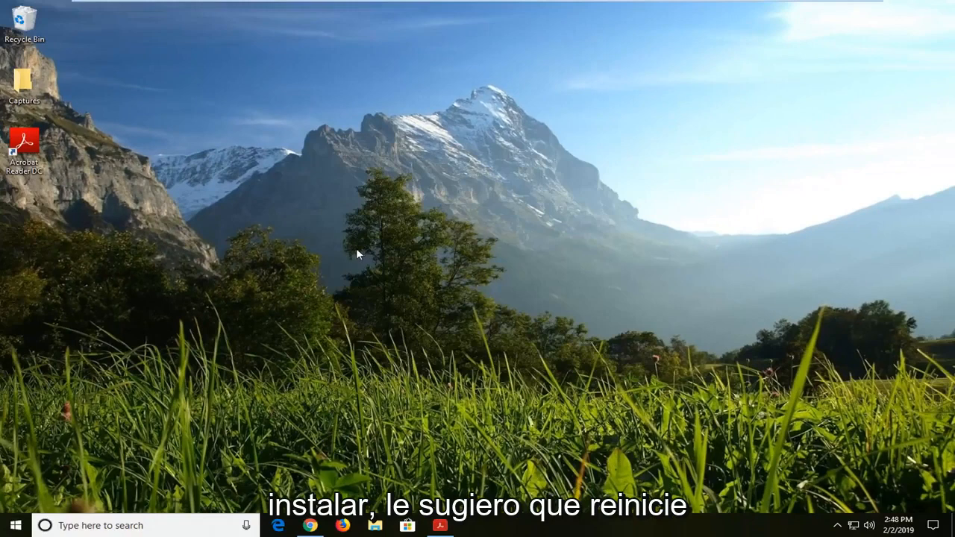